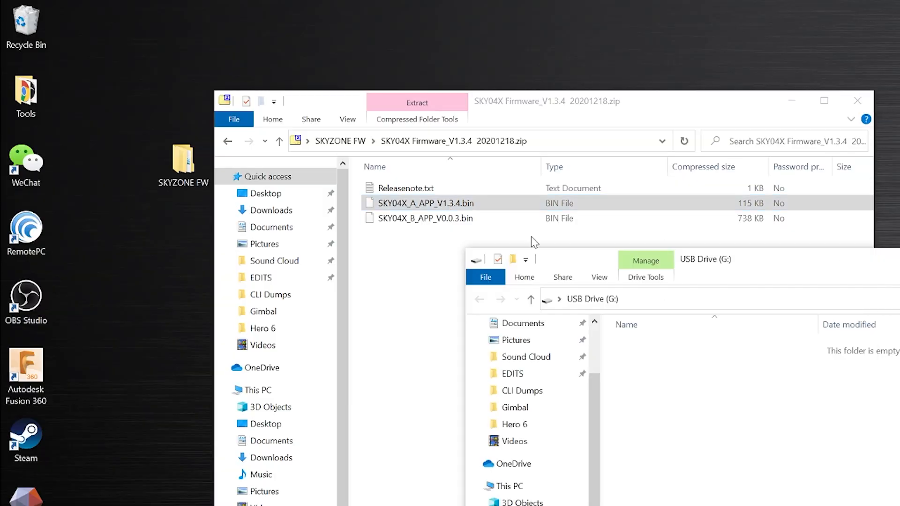
Step: Drag SKY04X_A_APP_V1.3.4.bin from the zip window into USB Drive (G:) to copy it
{"action": "left_click_drag", "start_coordinate": [425, 202], "coordinate": [677, 368]}
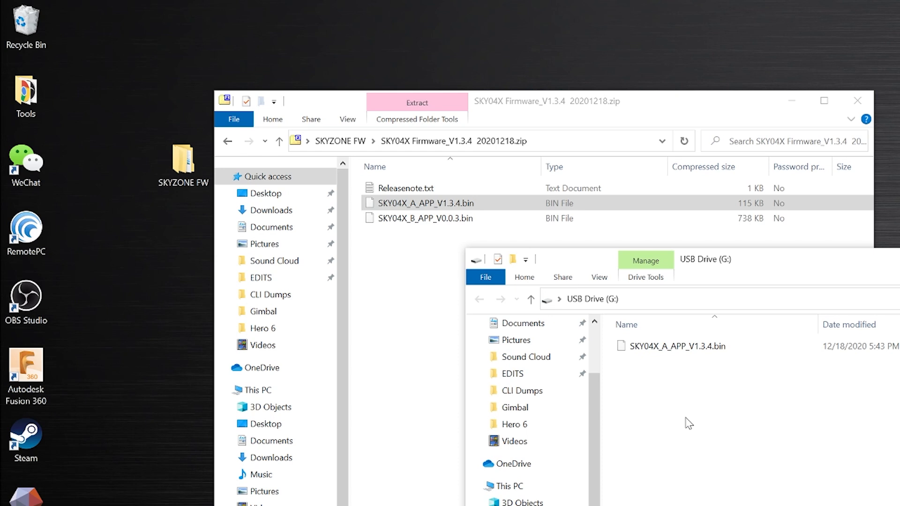
{"action": "left_click", "coordinate": [426, 218]}
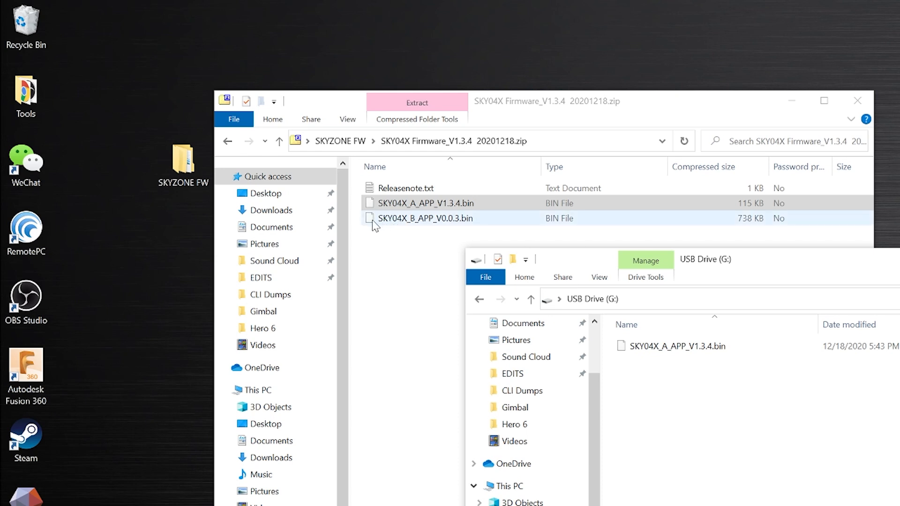